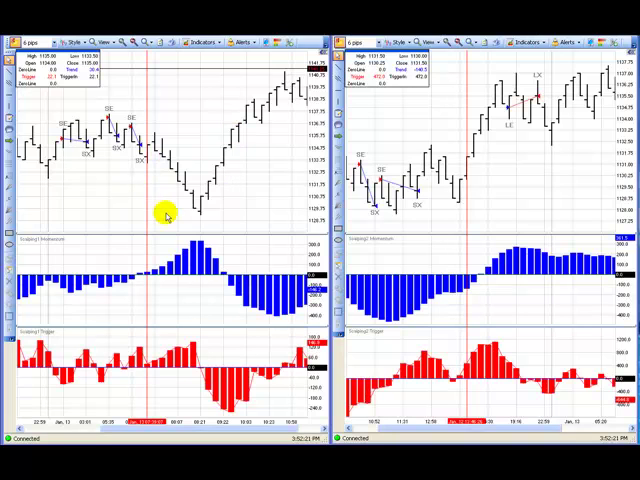
mouse_move(164, 210)
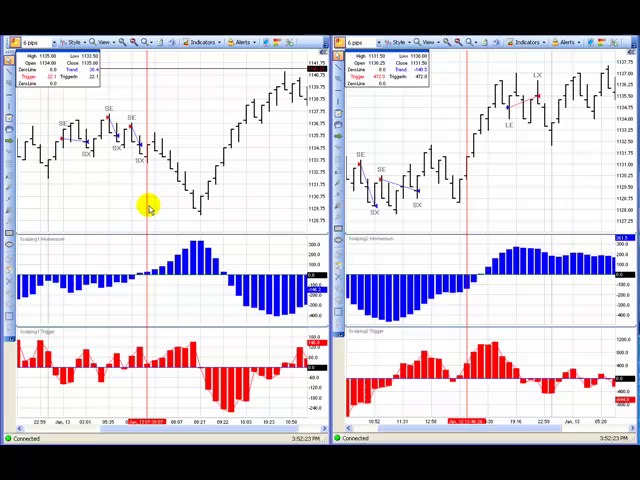
mouse_move(108, 118)
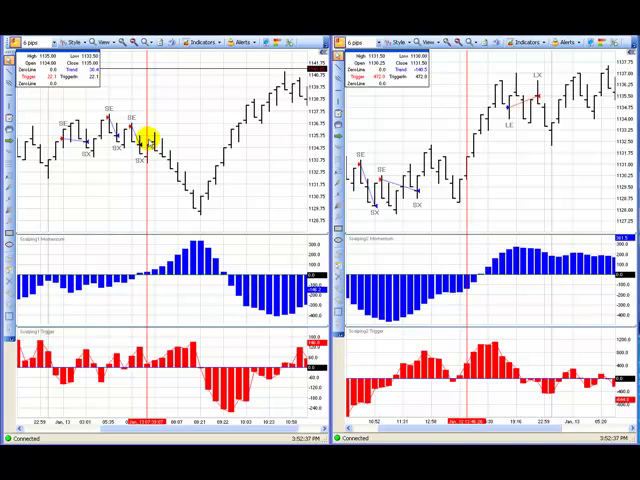
mouse_move(490, 160)
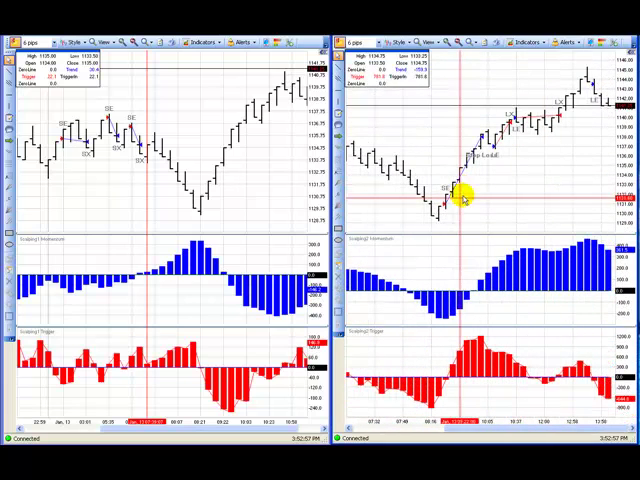
mouse_move(464, 160)
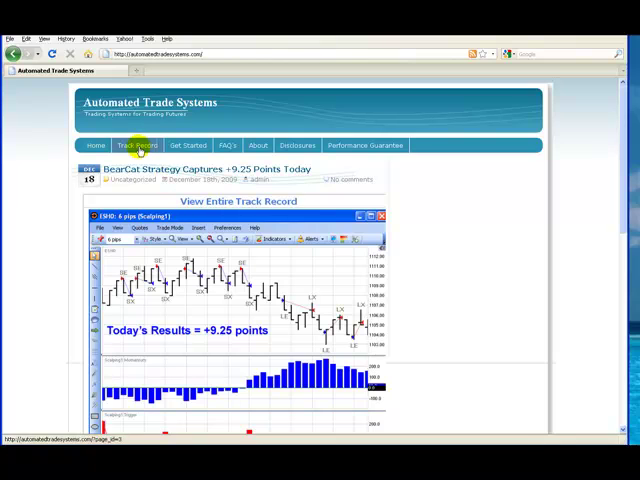
- Switch the Automated Trade Systems site to its Track Record page of weekly point results
click(138, 144)
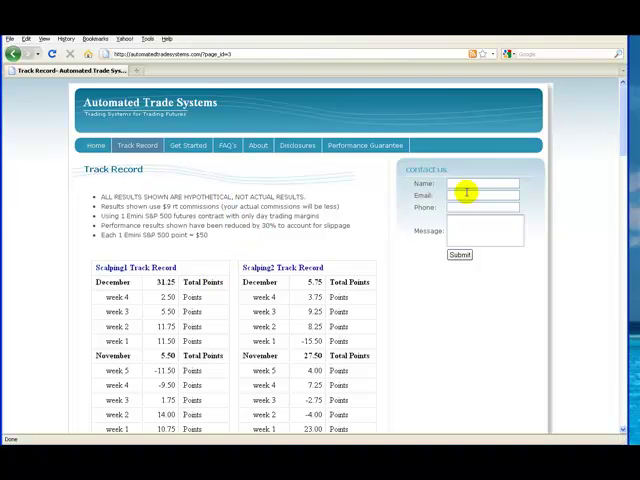
- Scroll the Track Record page down through earlier months back to April and March results
scroll(down, 3)
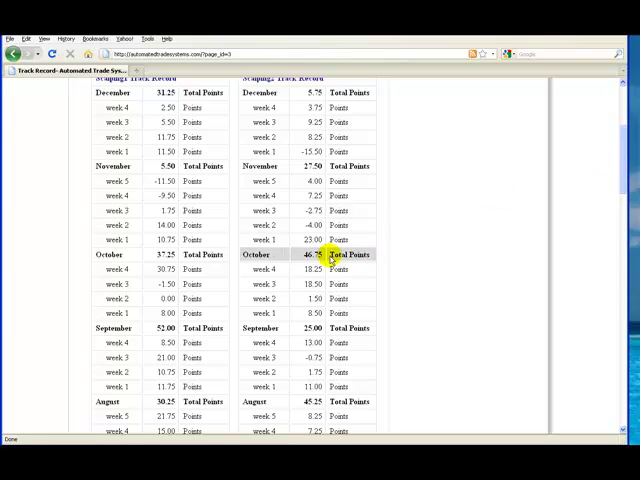
mouse_move(308, 252)
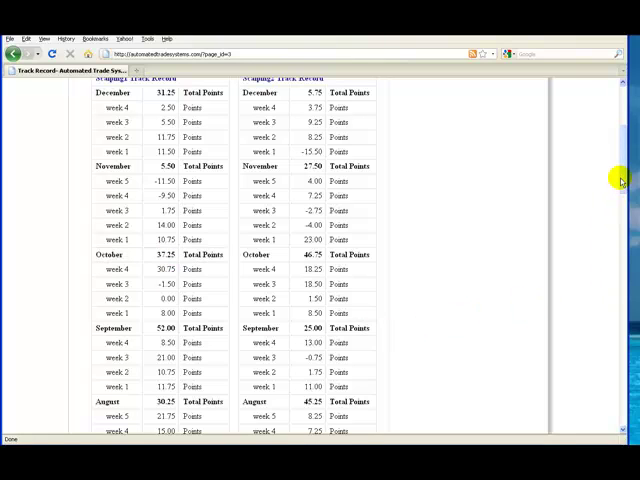
scroll(down, 3)
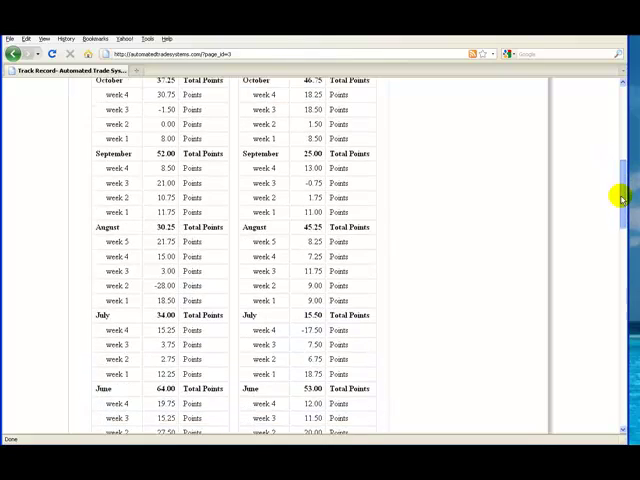
scroll(down, 3)
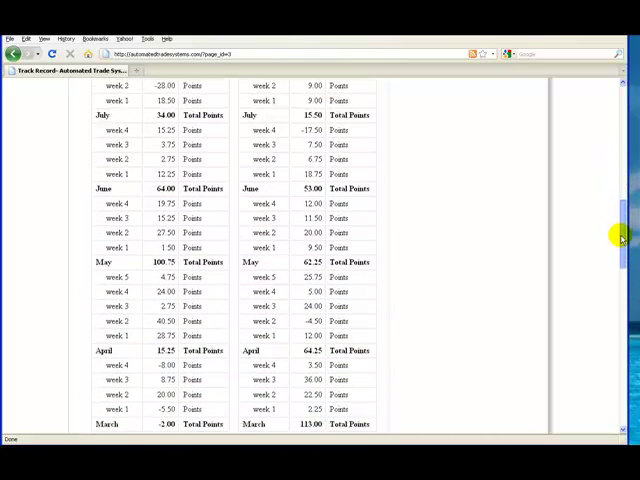
scroll(down, 3)
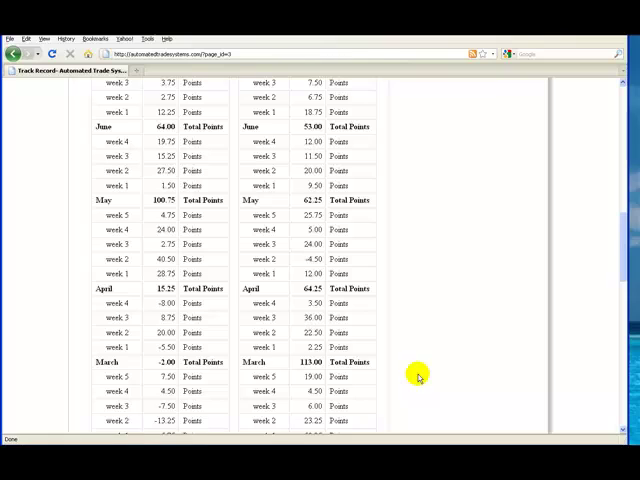
double_click(164, 360)
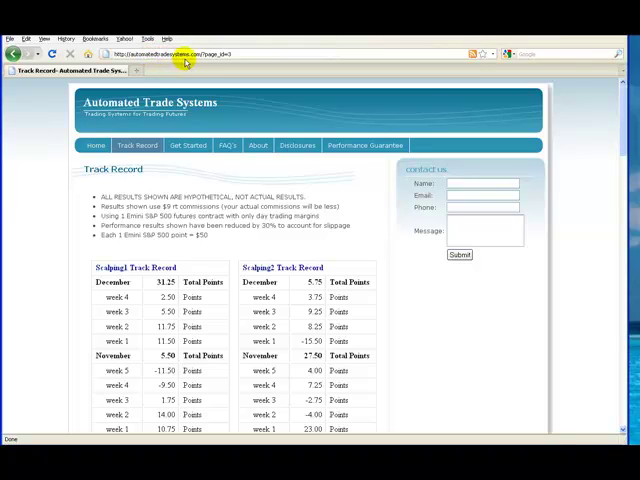
mouse_move(196, 68)
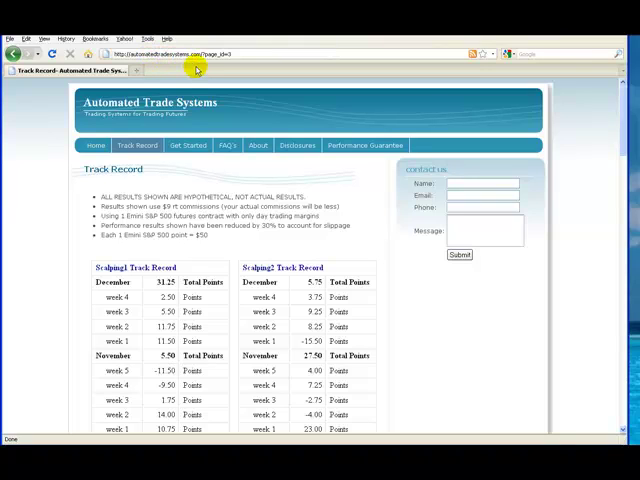